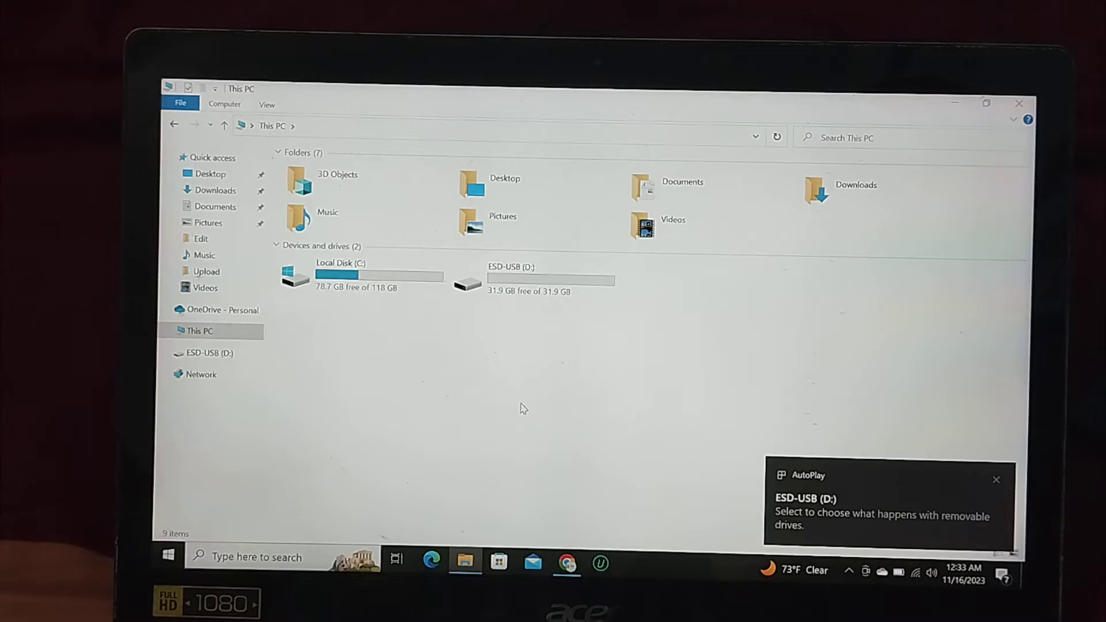
# Navigate from This PC toward the Edit folder on Local Disk (C:).
pyautogui.click(996, 479)
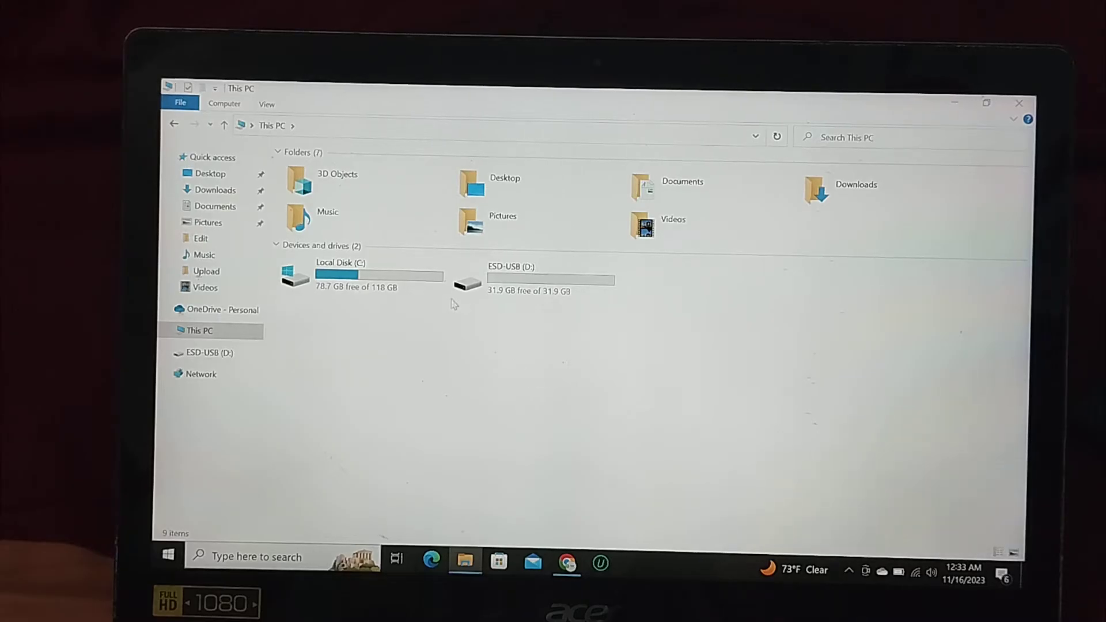
pyautogui.moveTo(297, 382)
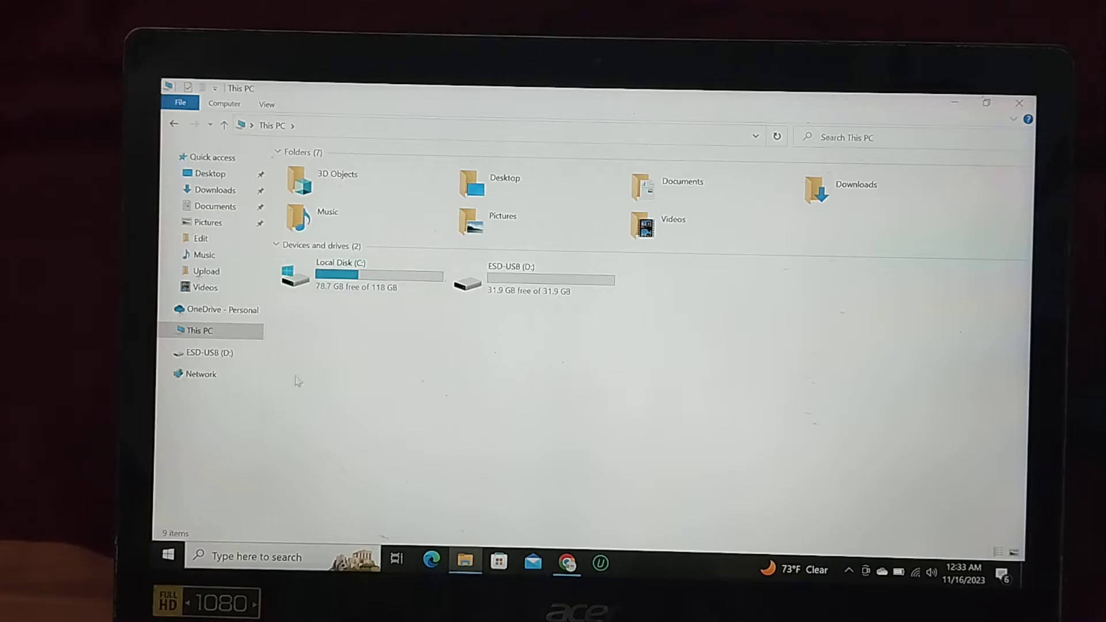
pyautogui.moveTo(555, 319)
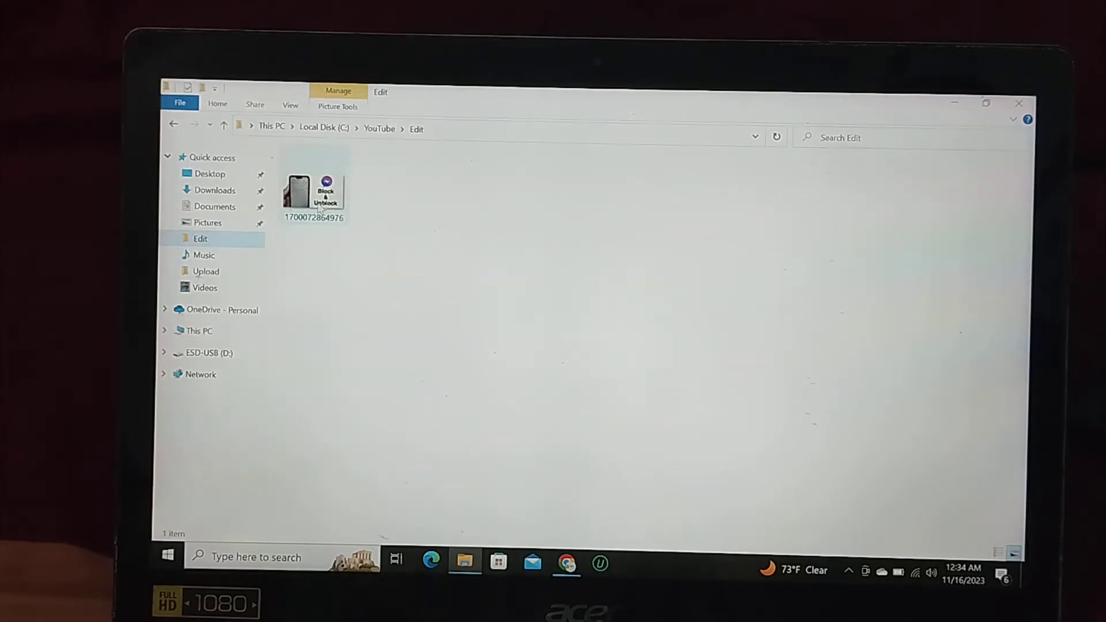
# Copy the JPG photo in the Edit folder and return to the This PC overview.
pyautogui.click(363, 270)
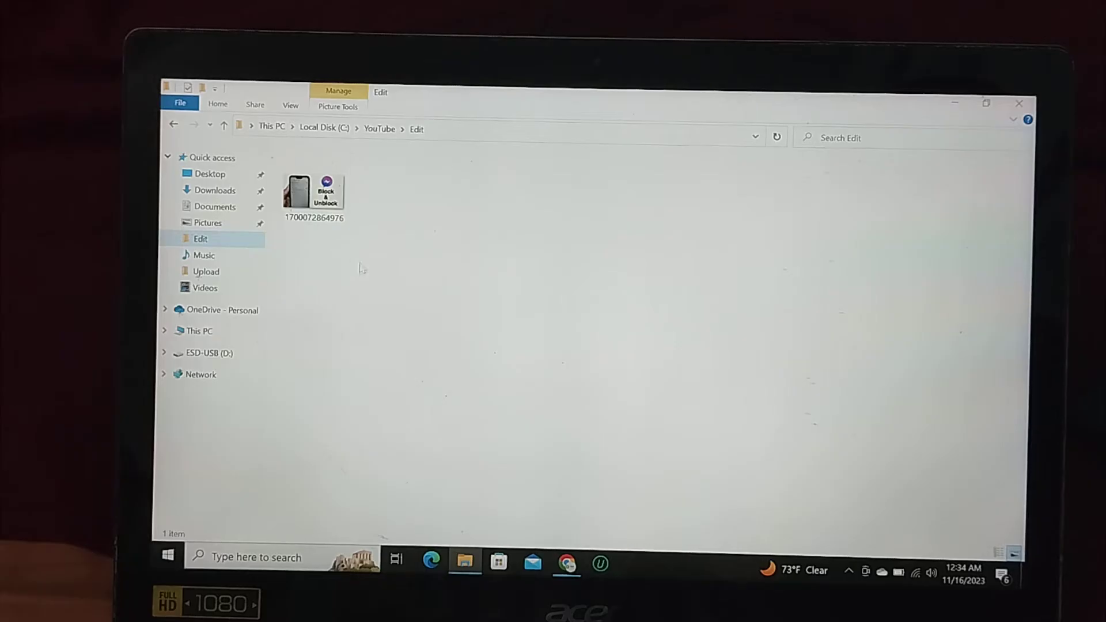
pyautogui.rightClick(297, 190)
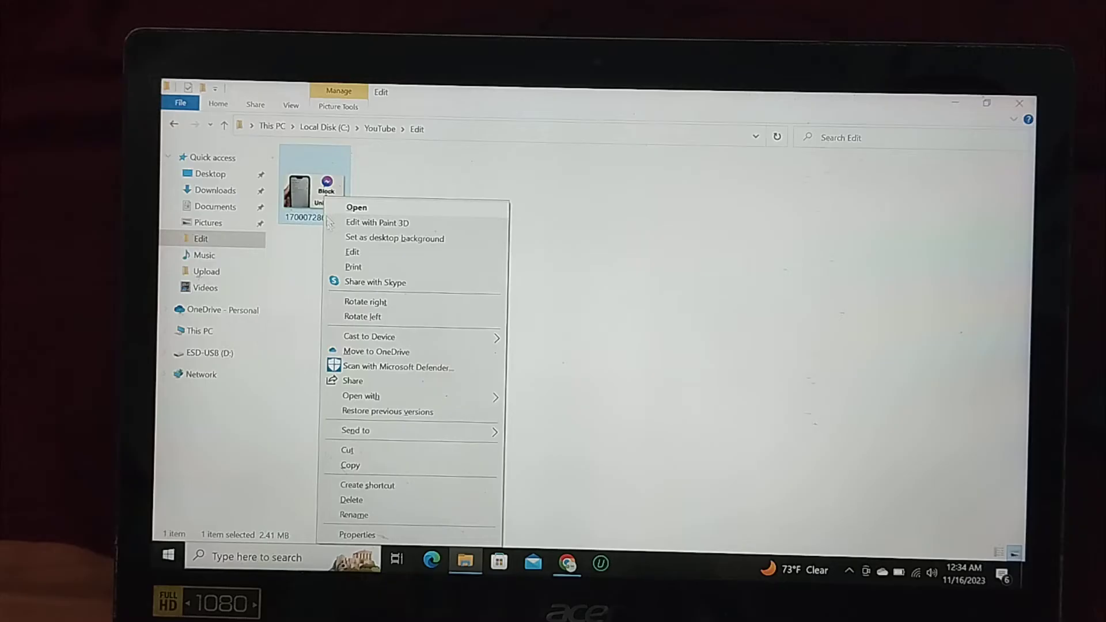
pyautogui.moveTo(373, 454)
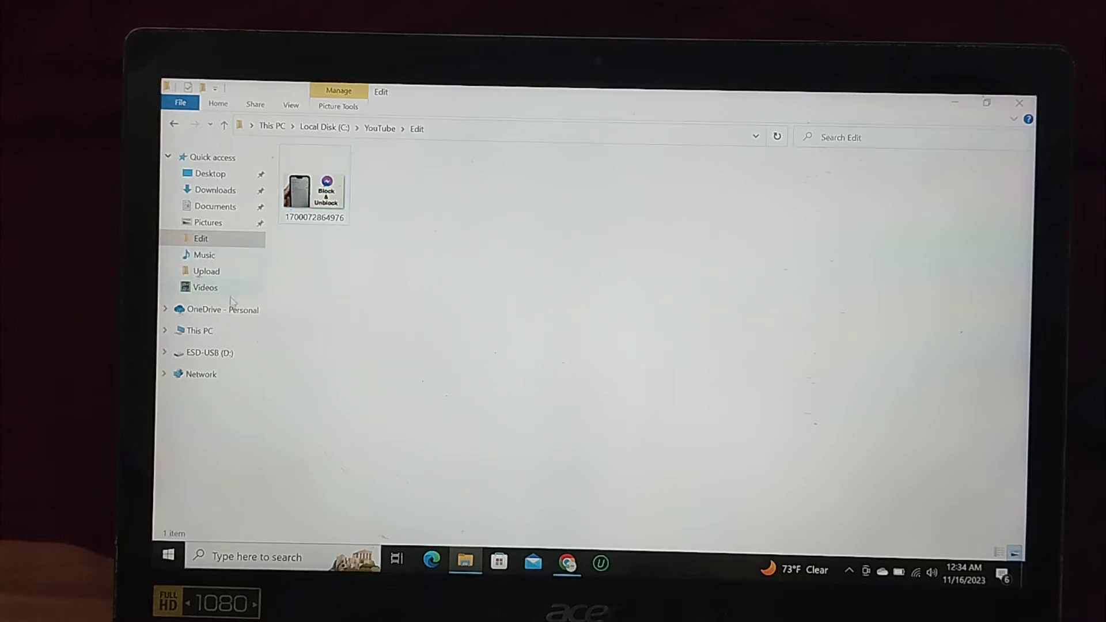
pyautogui.click(199, 330)
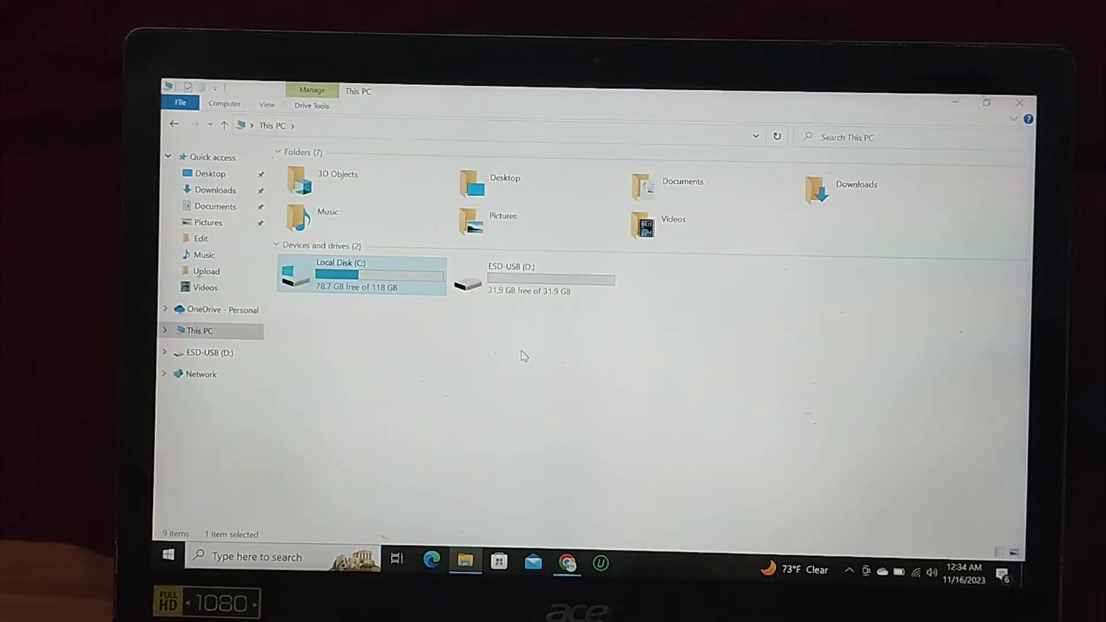
# Open the empty ESD-USB (D:) drive and bring up its context options.
pyautogui.click(551, 279)
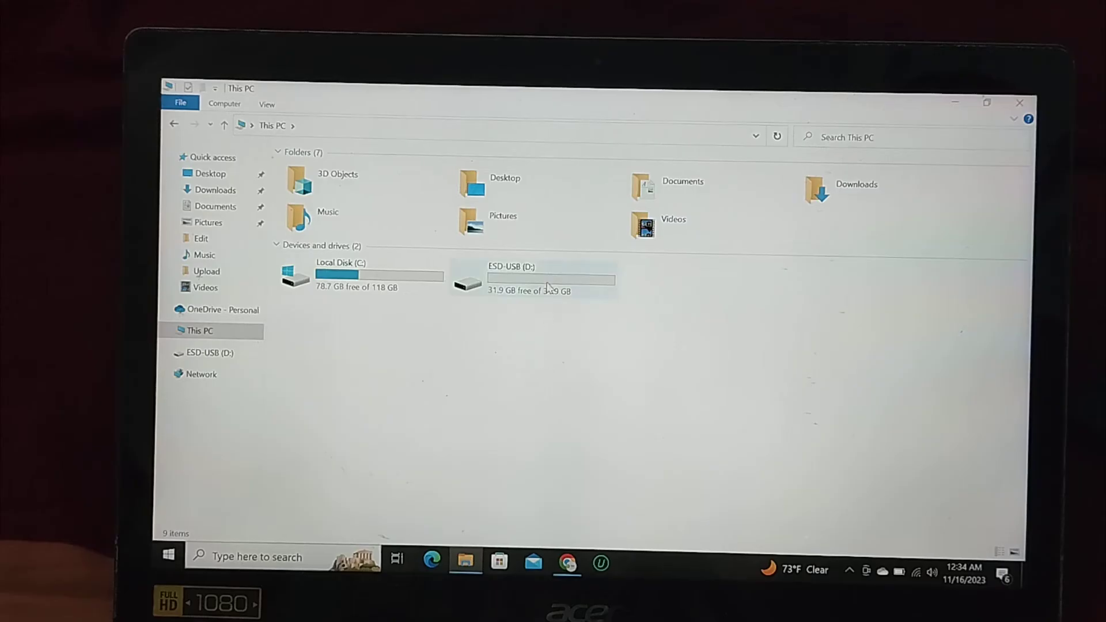
pyautogui.doubleClick(510, 276)
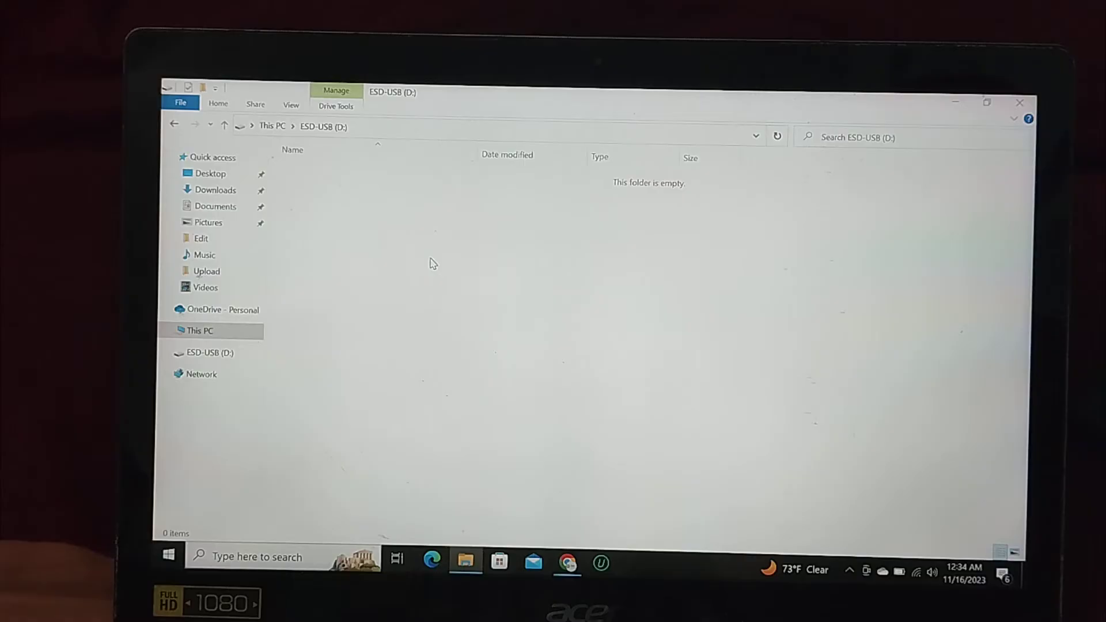
pyautogui.moveTo(450, 235)
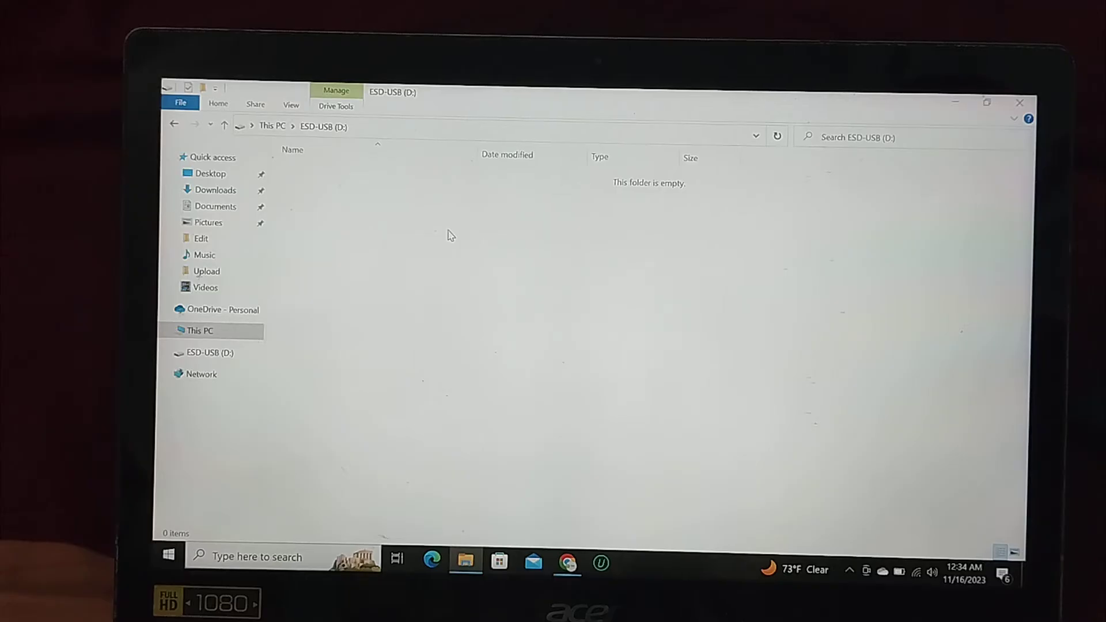
pyautogui.rightClick(451, 235)
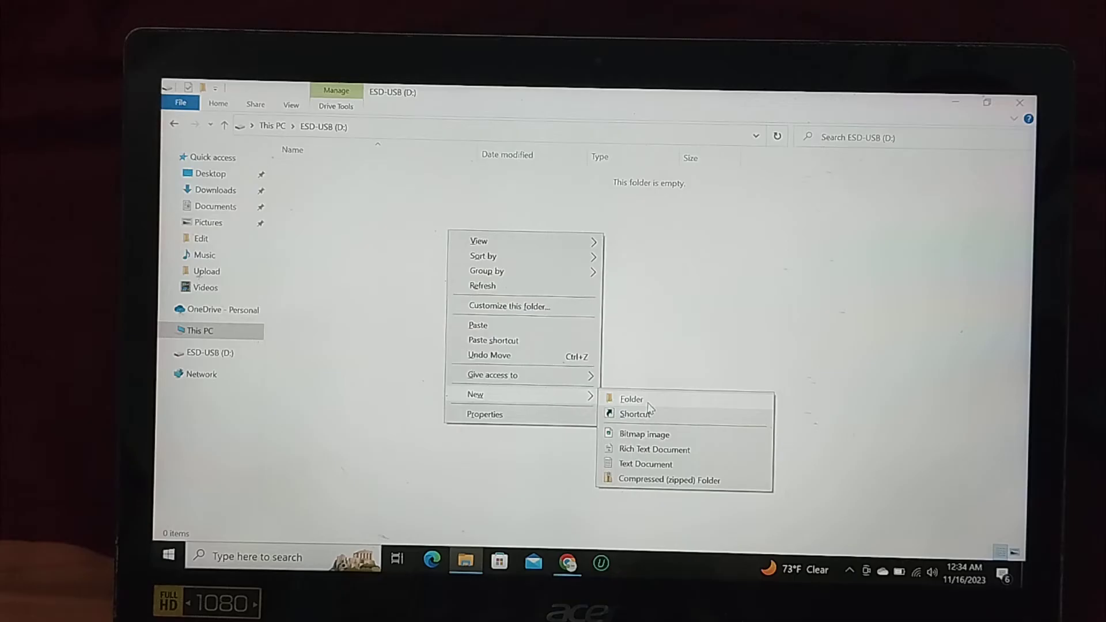
# Create a new folder named 'pendrive' on the ESD-USB (D:) drive.
pyautogui.click(632, 399)
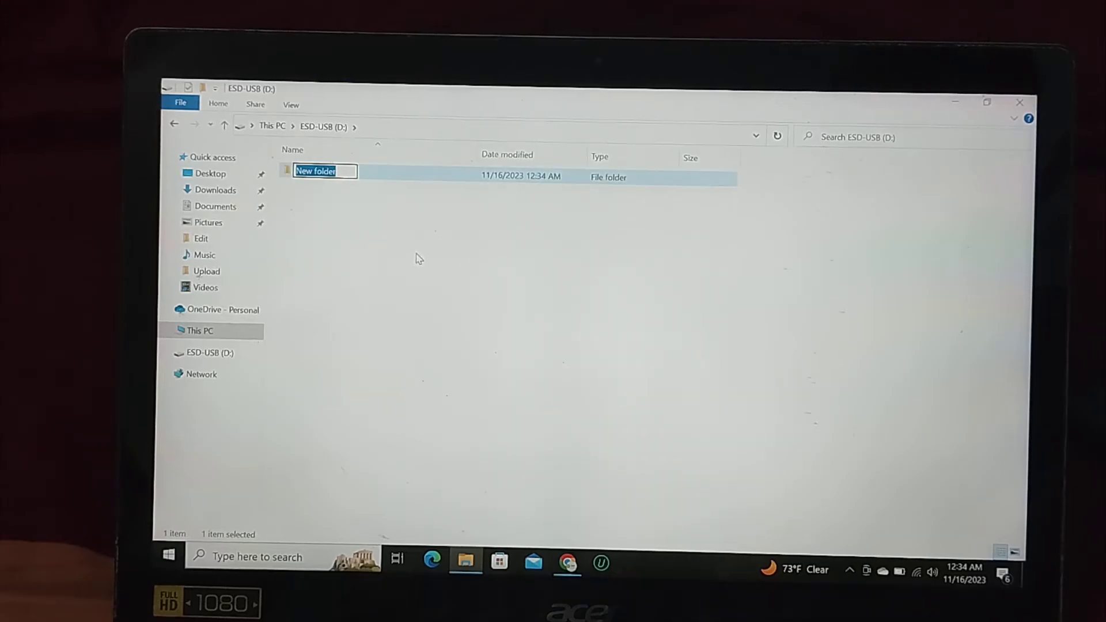
pyautogui.write('pendri')
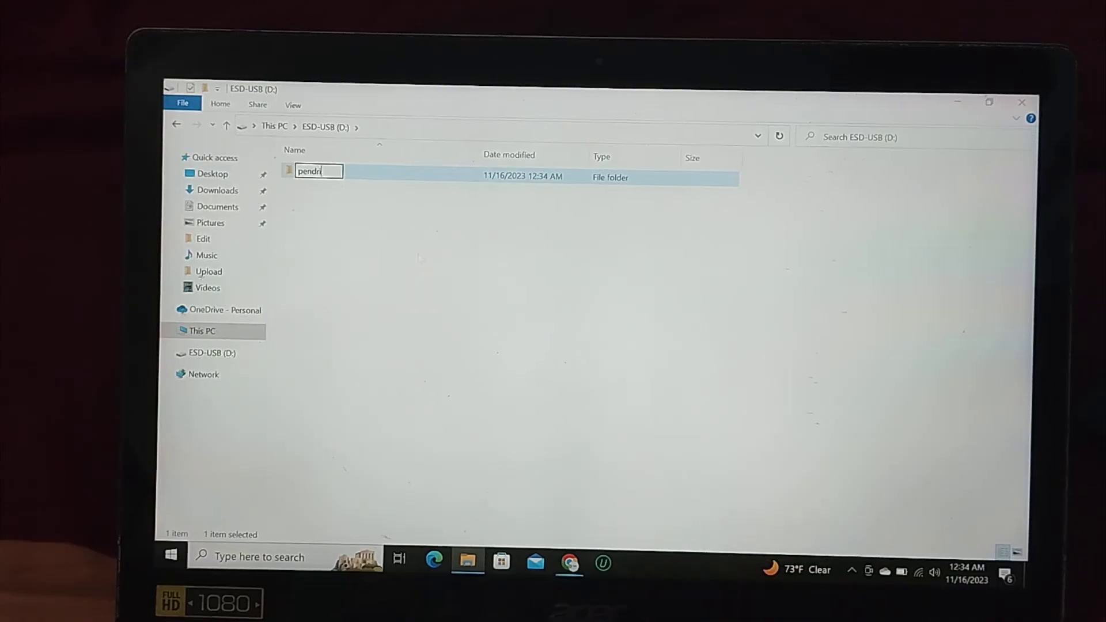
pyautogui.press('Return')
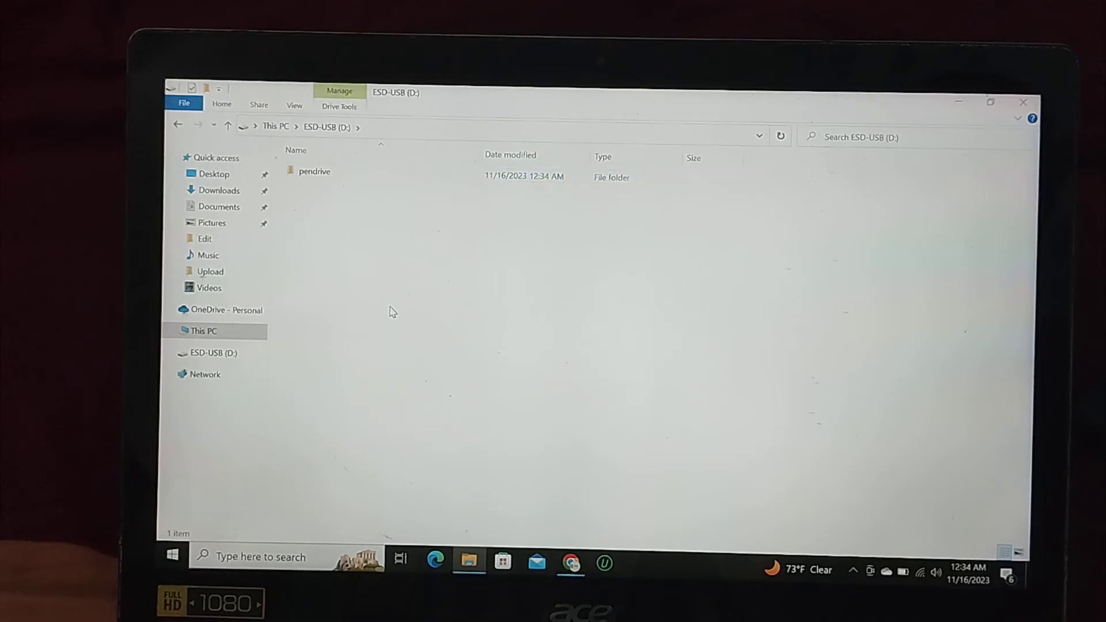
# Paste the copied JPG into the pendrive folder, then navigate back up to This PC.
pyautogui.doubleClick(315, 171)
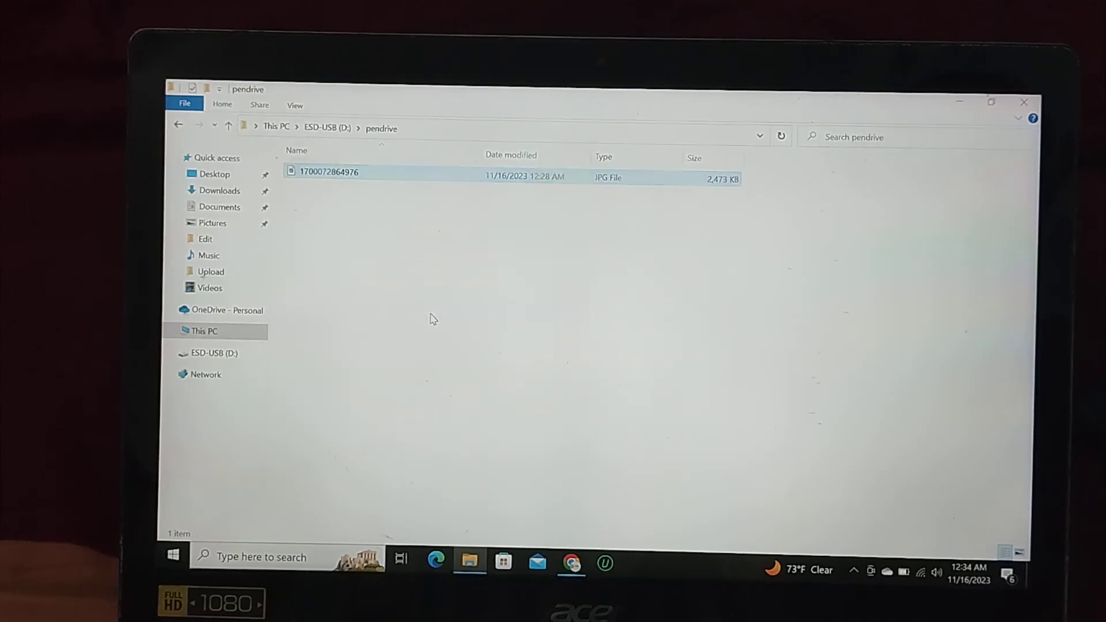
pyautogui.click(473, 184)
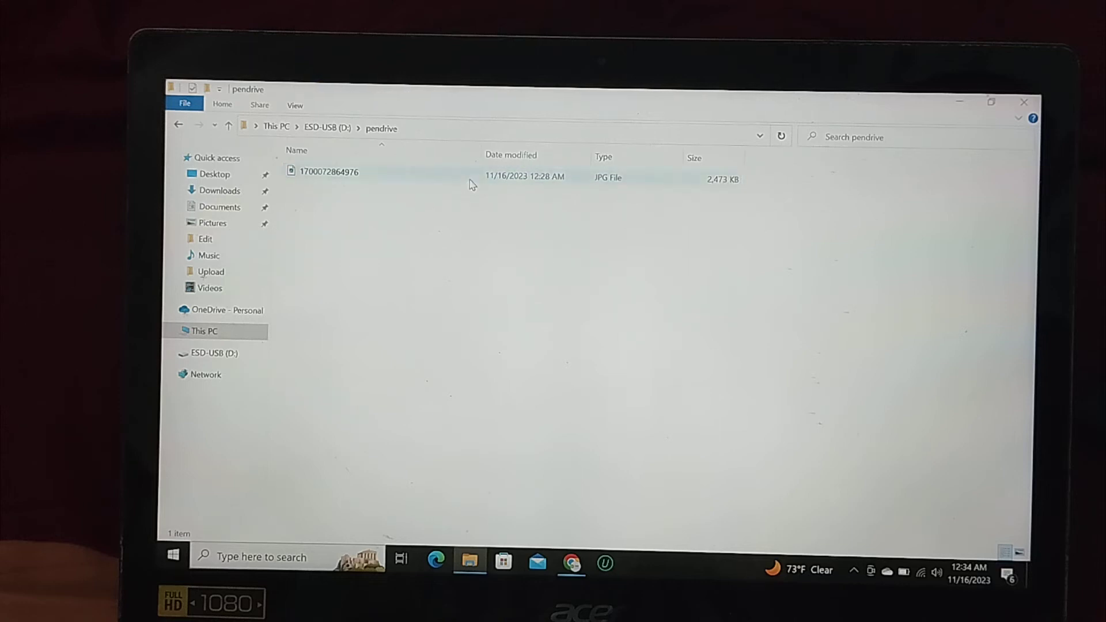
pyautogui.click(179, 127)
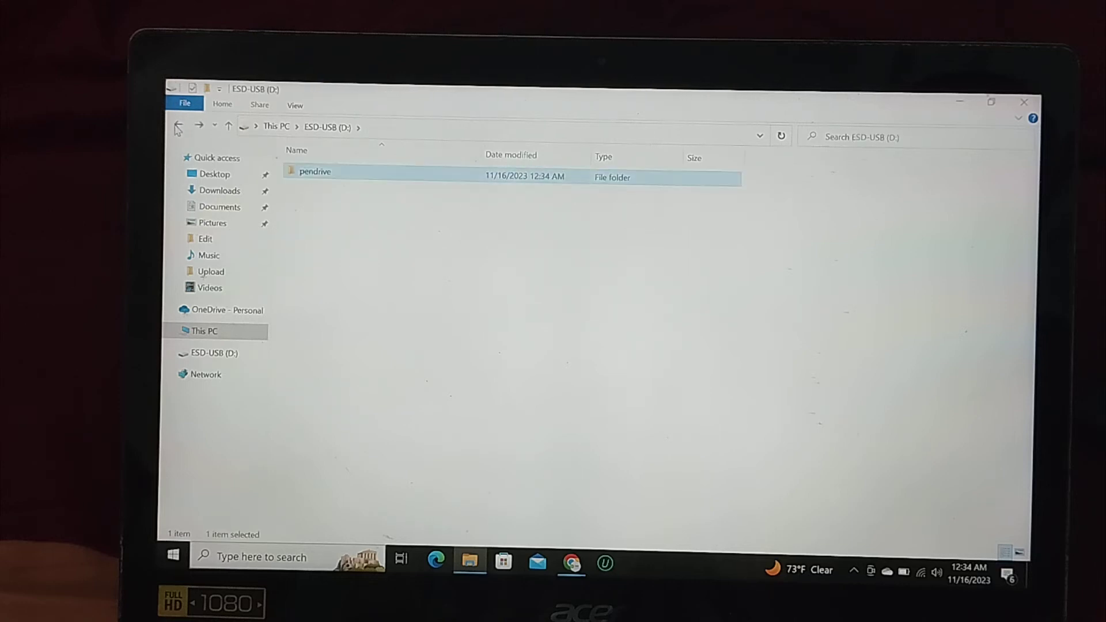
pyautogui.click(178, 125)
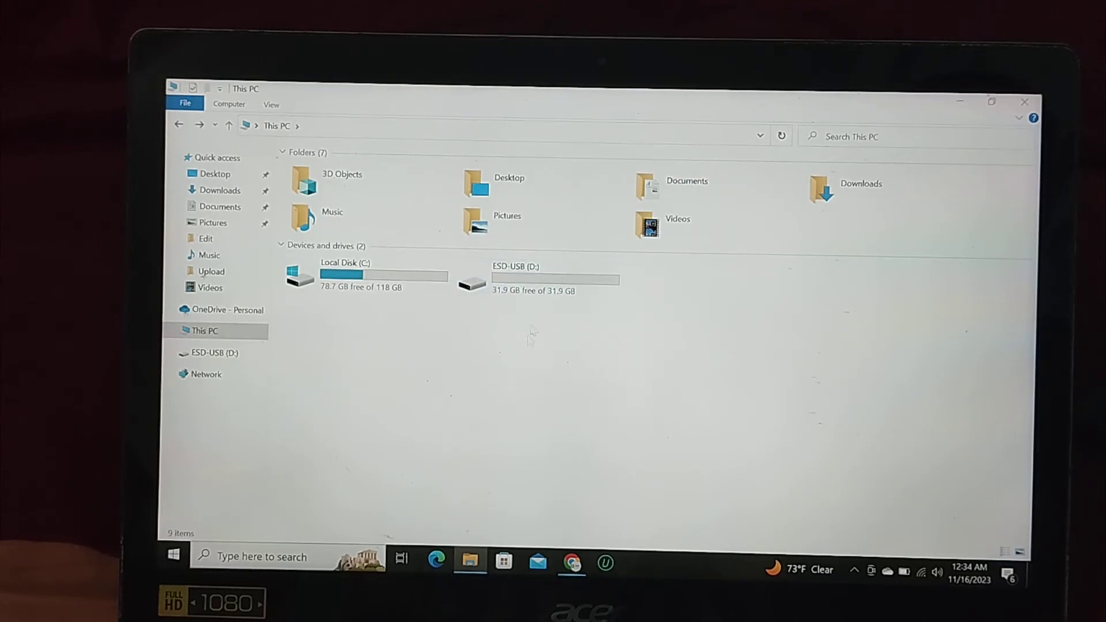
# Reopen ESD-USB (D:), view the copied photo to confirm it opens, and close the viewer.
pyautogui.click(556, 279)
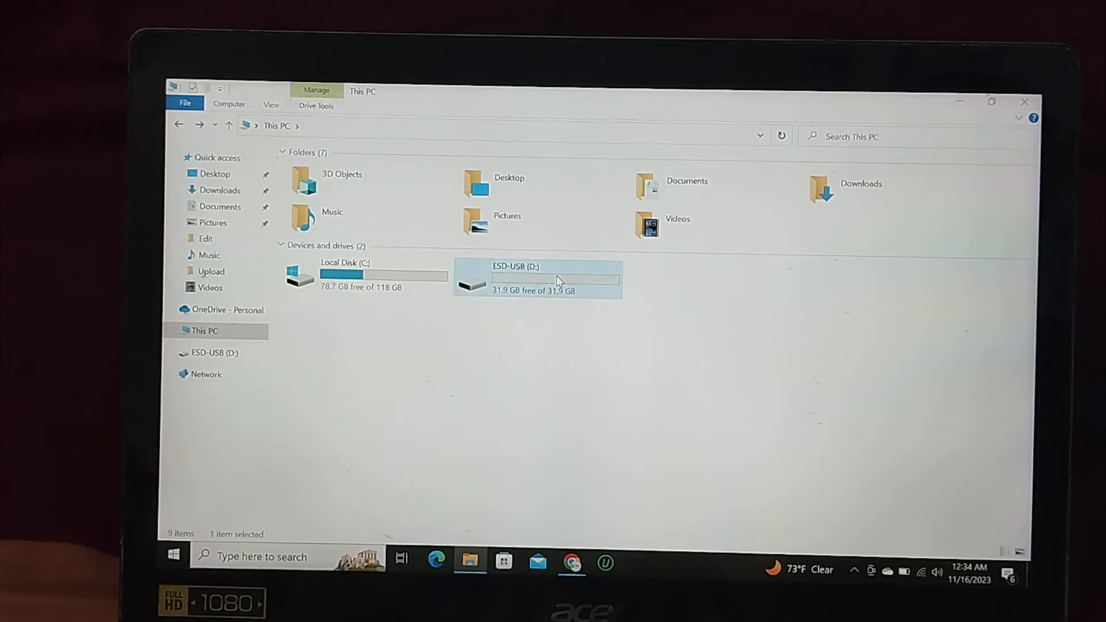
pyautogui.doubleClick(555, 279)
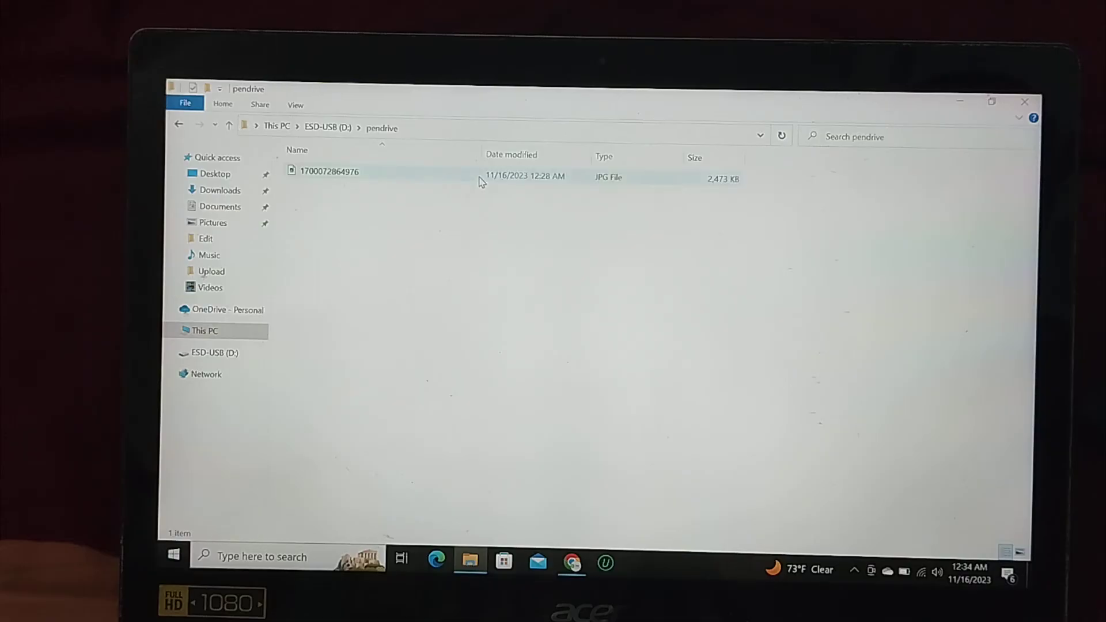
pyautogui.click(331, 170)
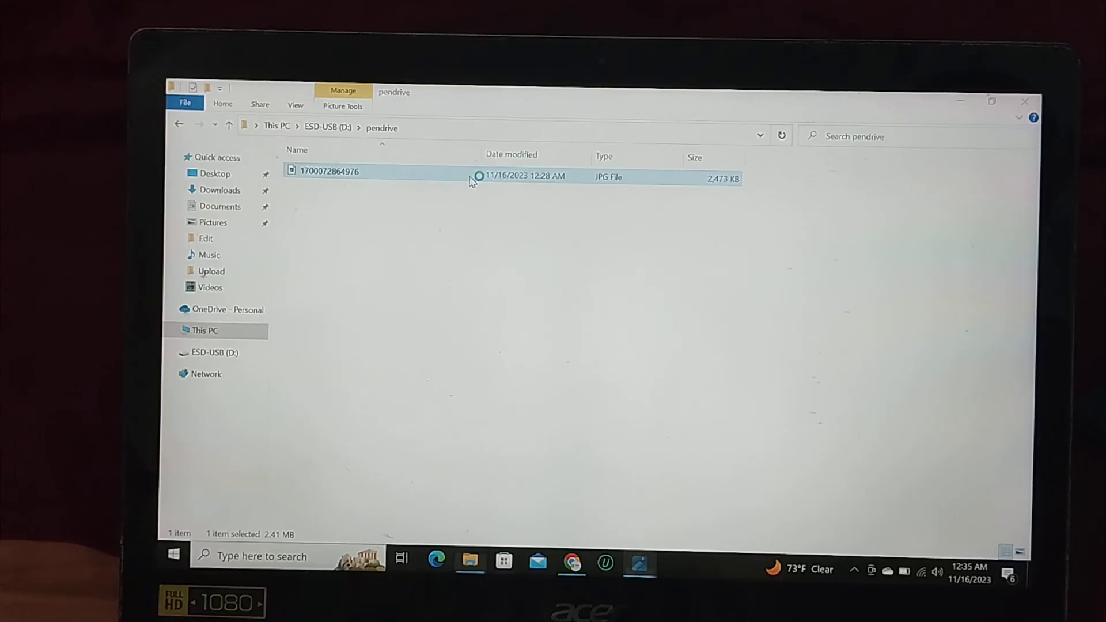
pyautogui.doubleClick(330, 171)
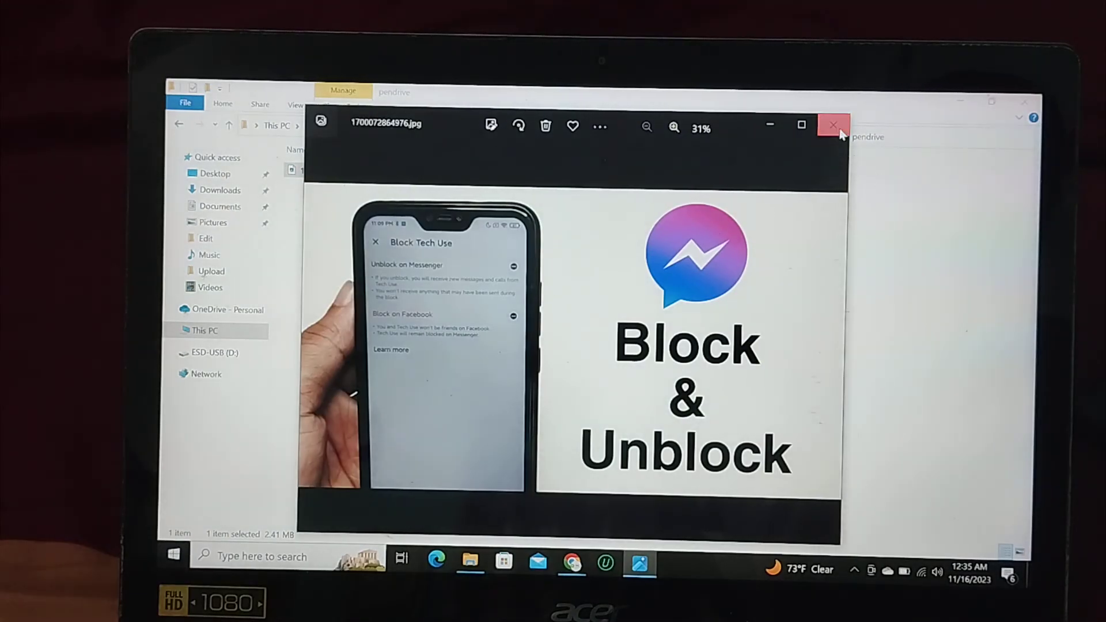
pyautogui.click(835, 125)
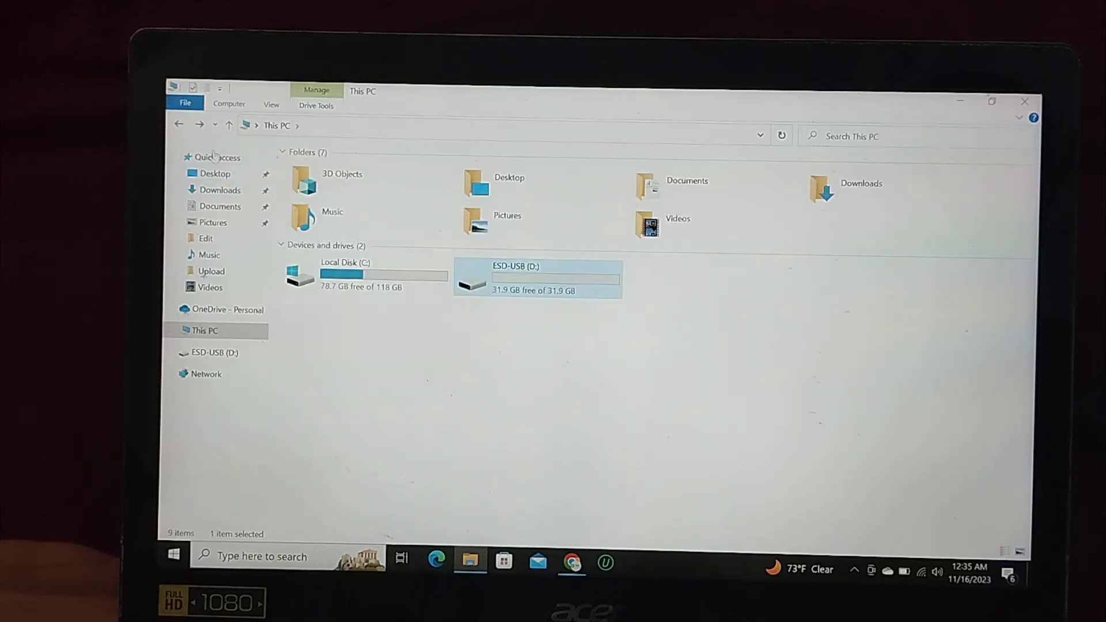
pyautogui.click(522, 349)
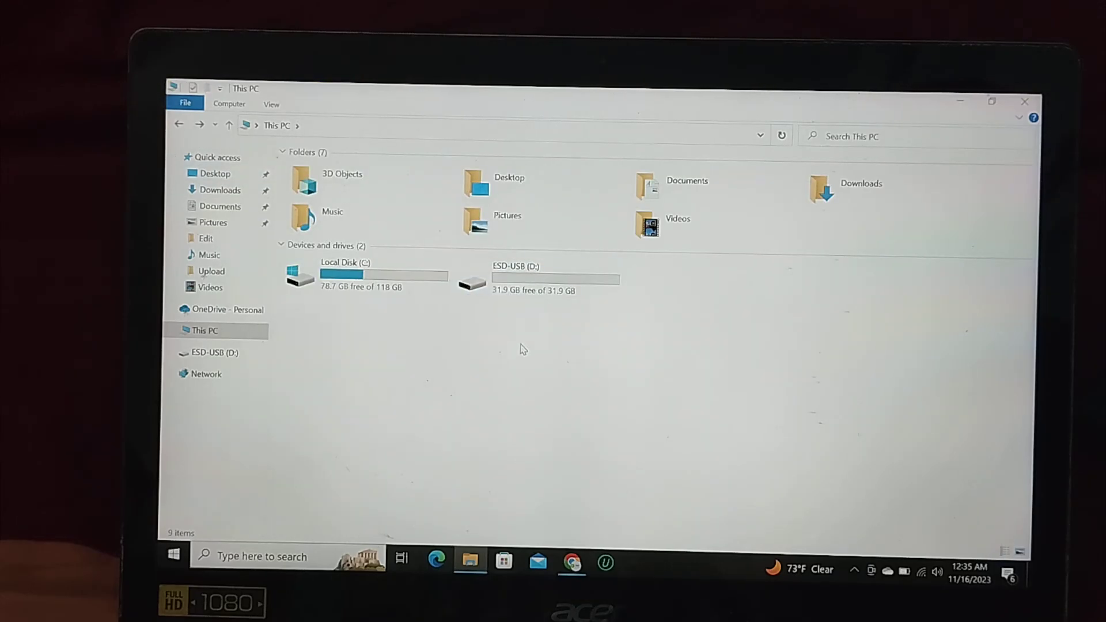